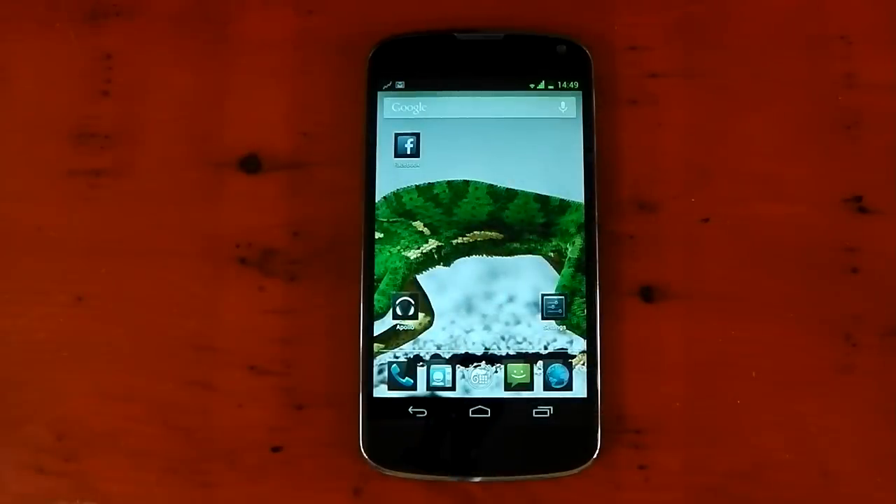
- Open Messaging, show its Insert emojis list, then return to the home screen
{"action": "left_click", "coordinate": [400, 376]}
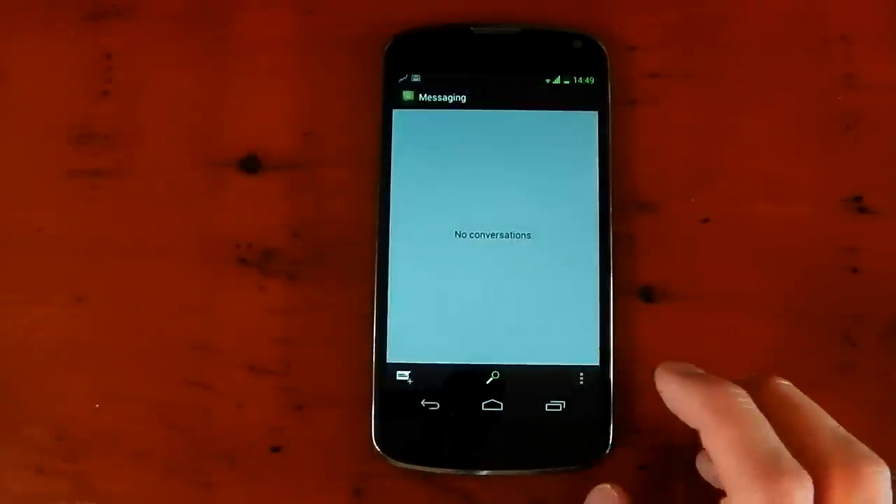
{"action": "left_click", "coordinate": [404, 377]}
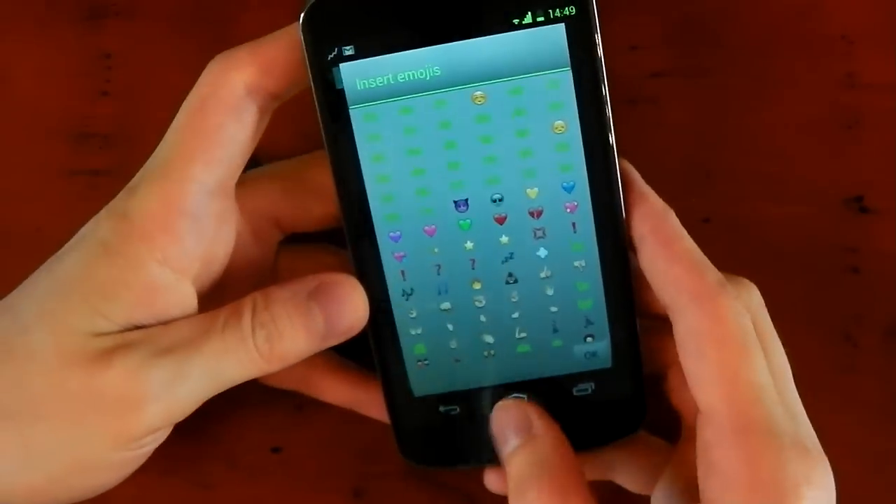
{"action": "left_click", "coordinate": [504, 401]}
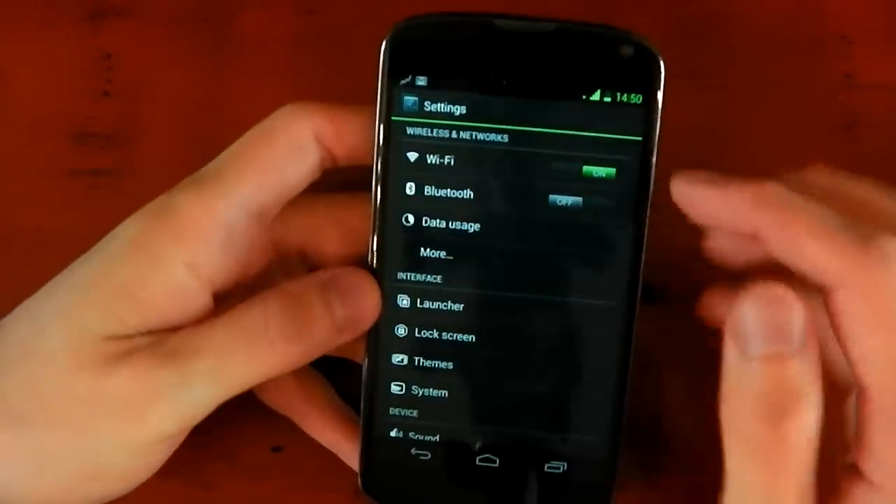
- Scroll the Settings list past Wi-Fi, Bluetooth, Launcher, Lock screen, Themes and System
{"action": "scroll", "scroll_direction": "down", "scroll_amount": 3}
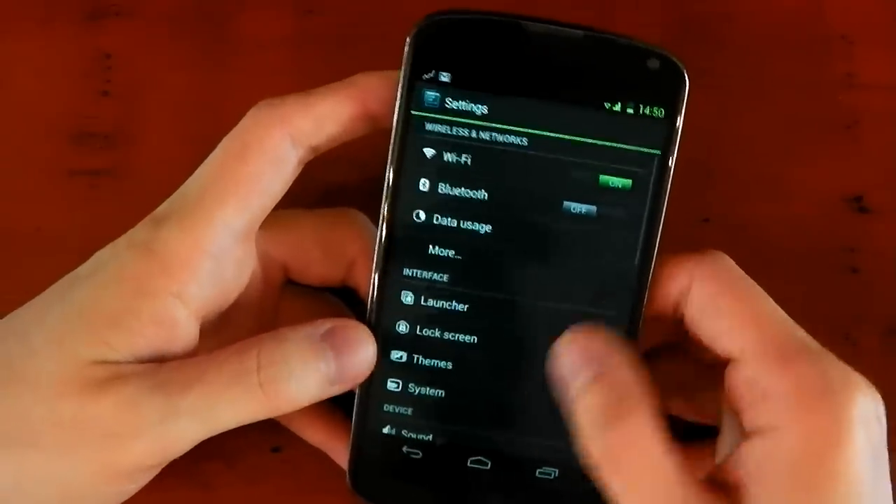
{"action": "scroll", "scroll_direction": "down", "scroll_amount": 3}
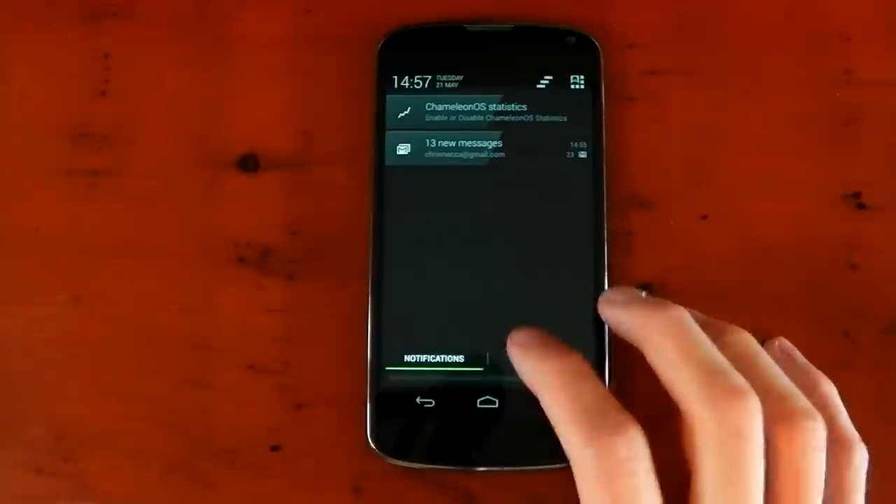
- Switch the notification shade between Notifications and Toggles, ending on the quick toggles page
{"action": "left_click", "coordinate": [534, 358]}
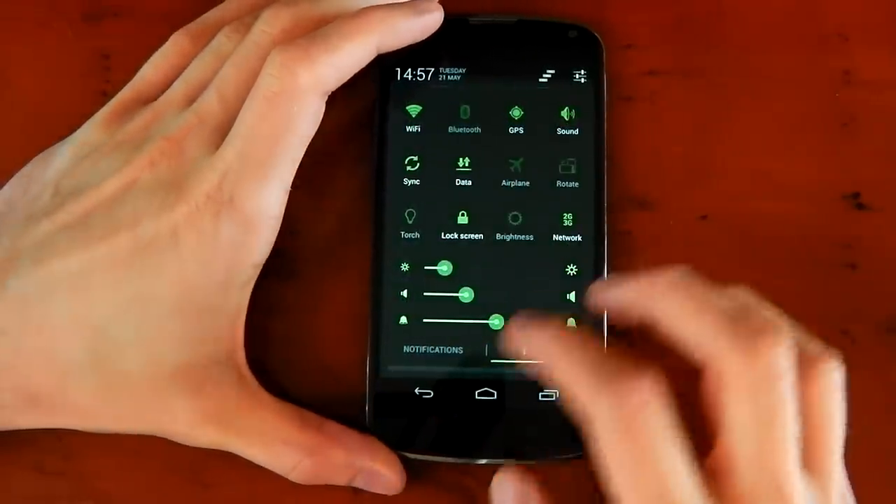
{"action": "left_click", "coordinate": [539, 351]}
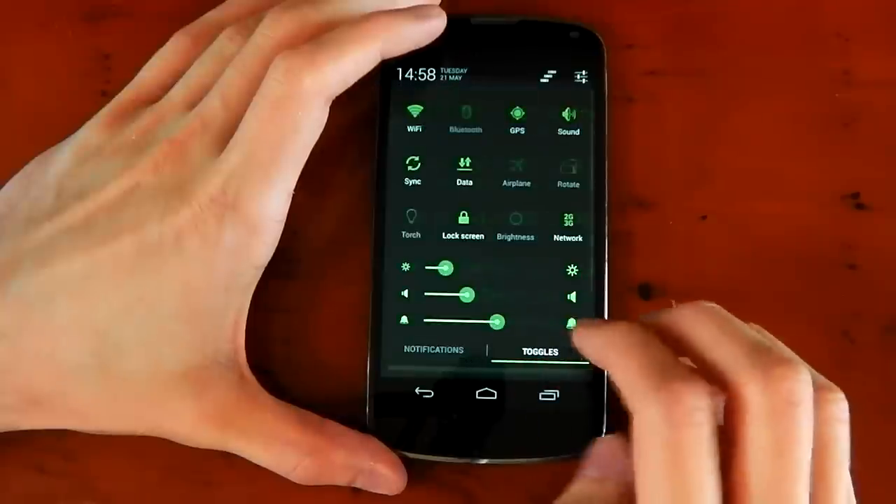
{"action": "left_click", "coordinate": [433, 349]}
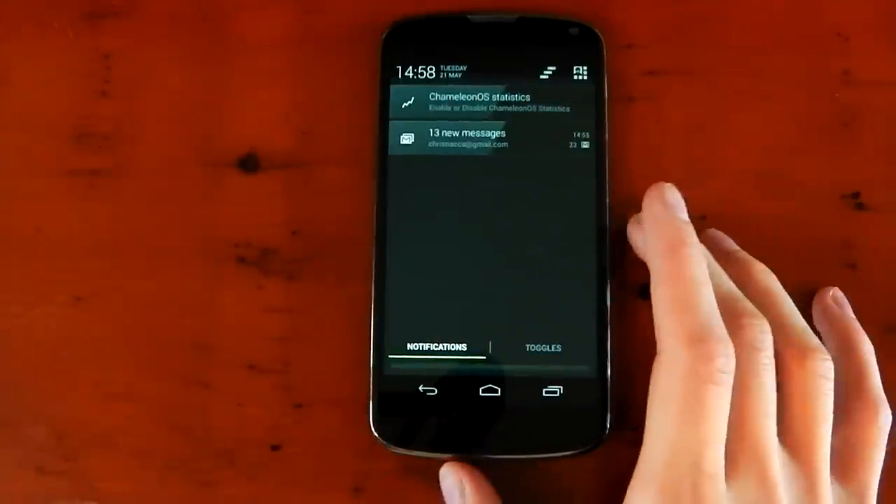
{"action": "left_click", "coordinate": [543, 347]}
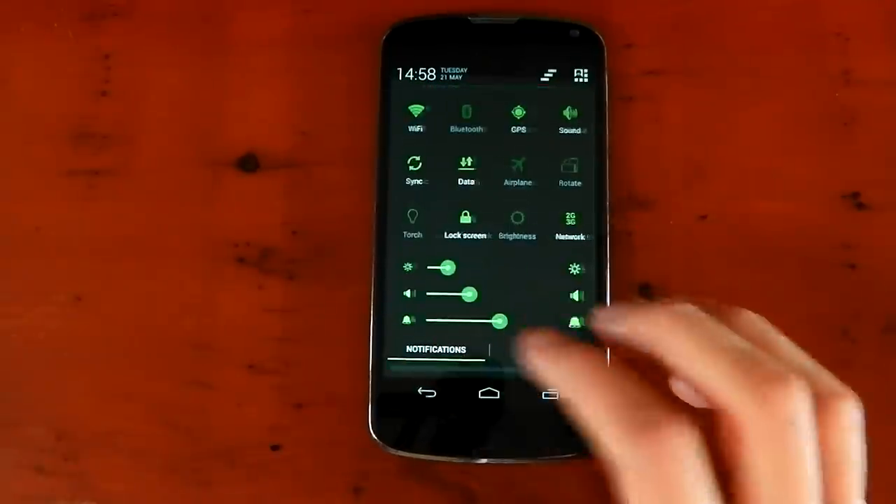
{"action": "left_click", "coordinate": [543, 350]}
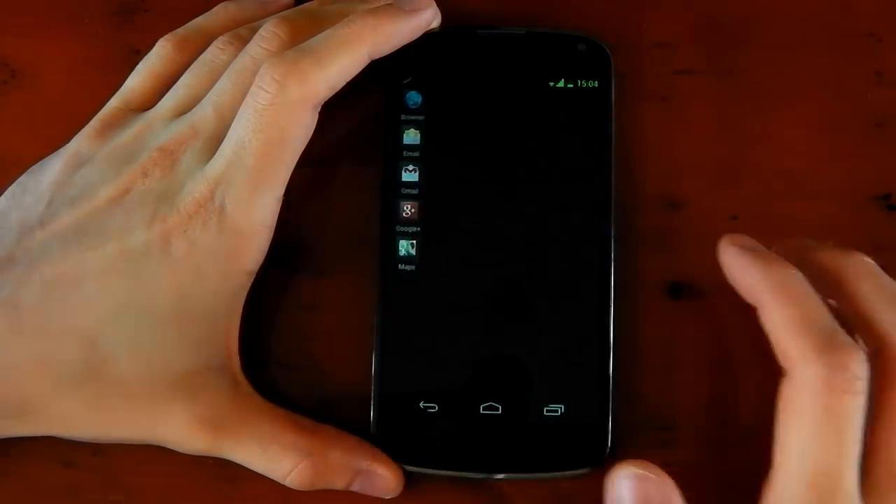
- Open the app sidebar with Browser, Email, Gmail, Google+ and Maps shortcuts
{"action": "left_click", "coordinate": [493, 411]}
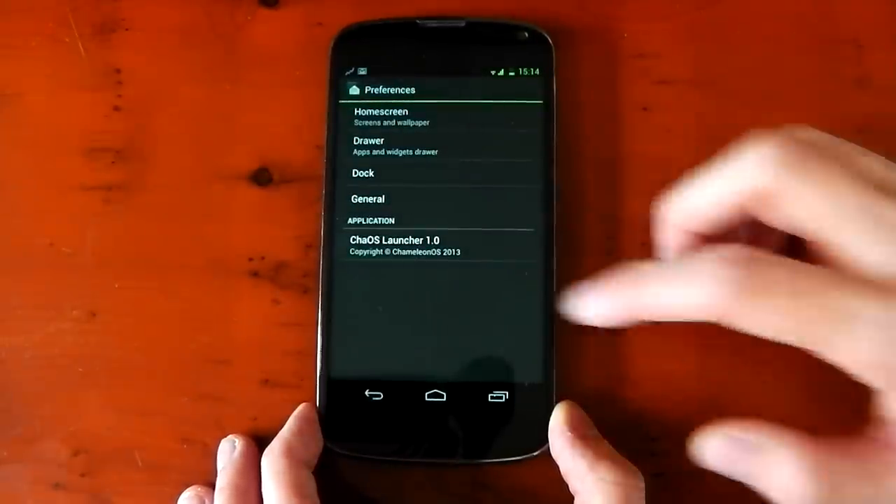
- Browse the Homescreen launcher preferences and their Gestures settings
{"action": "left_click", "coordinate": [381, 116]}
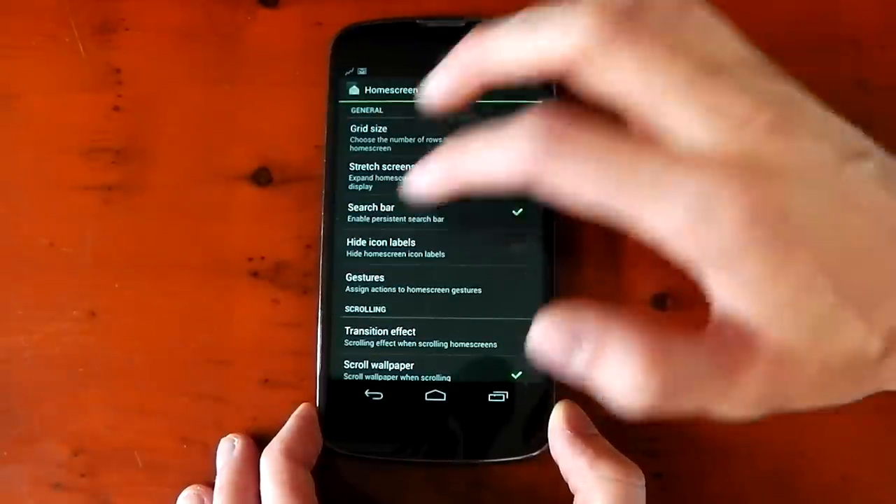
{"action": "scroll", "scroll_direction": "down", "scroll_amount": 3}
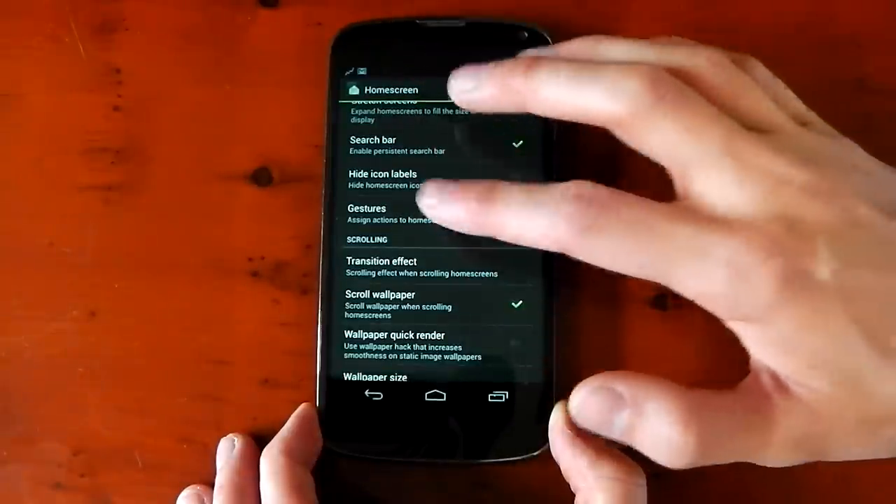
{"action": "left_click", "coordinate": [367, 213]}
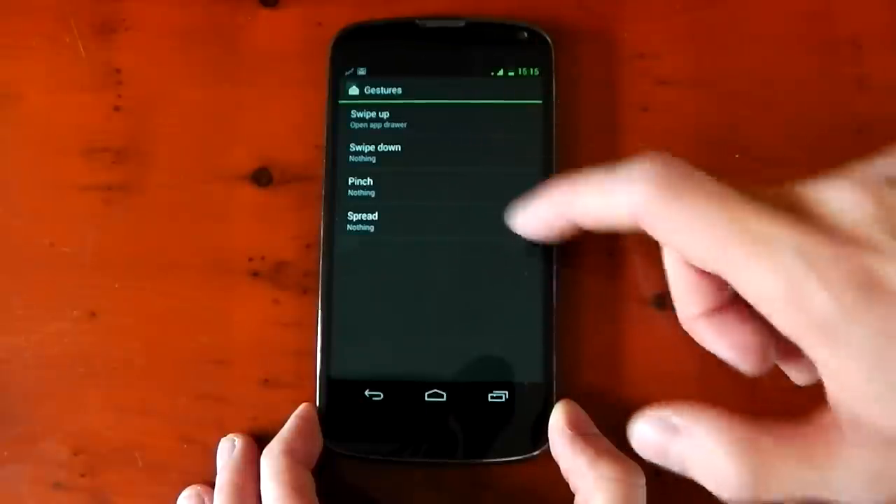
{"action": "left_click", "coordinate": [436, 396]}
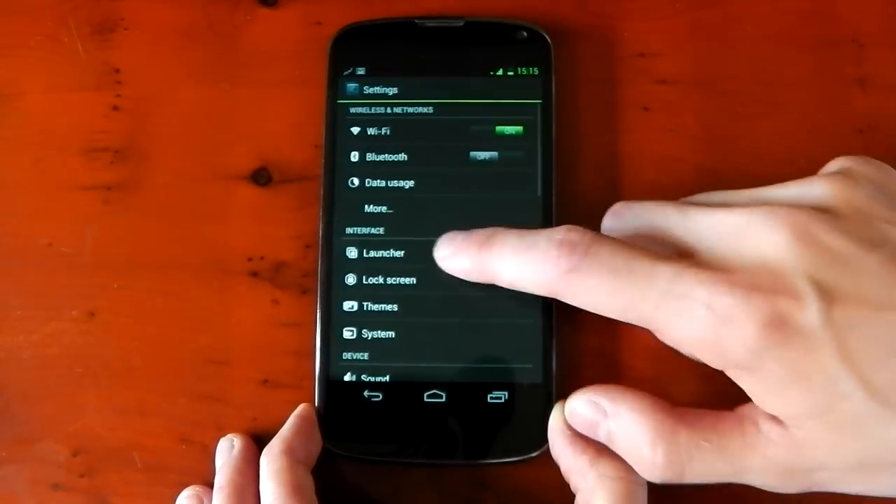
- Reopen Launcher preferences and Homescreen, then return to the Preferences list
{"action": "left_click", "coordinate": [384, 253]}
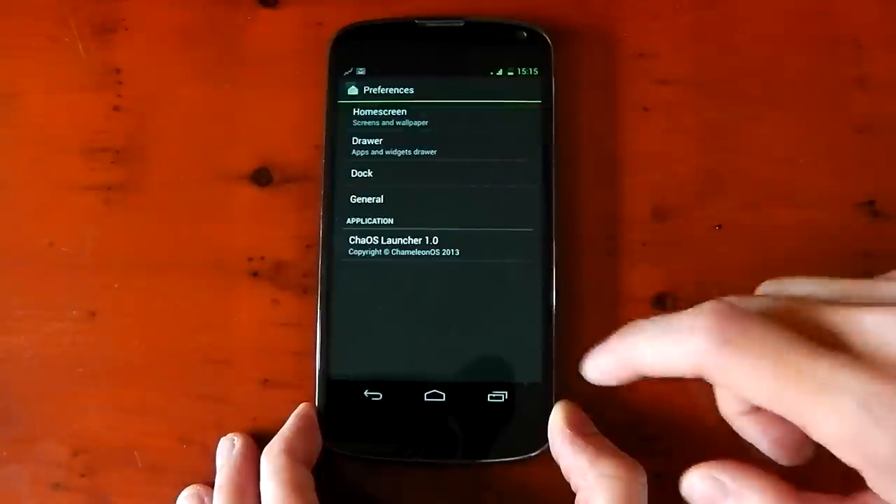
{"action": "left_click", "coordinate": [380, 116]}
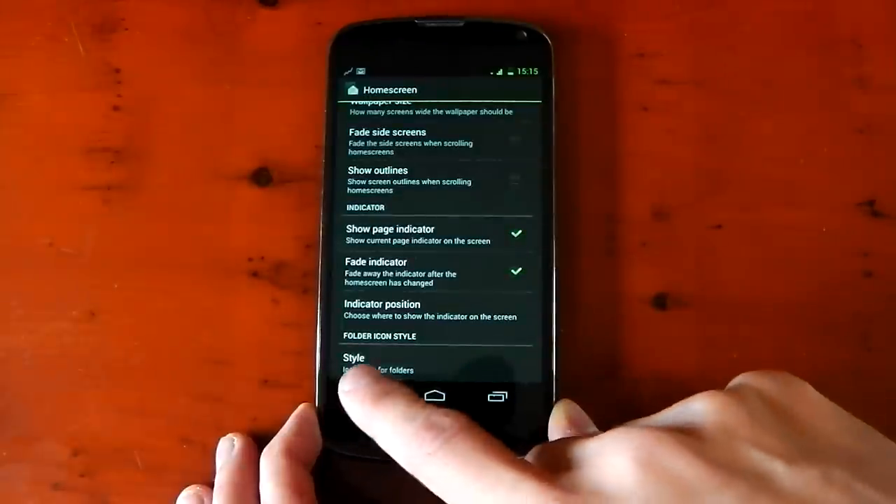
{"action": "left_click", "coordinate": [354, 357]}
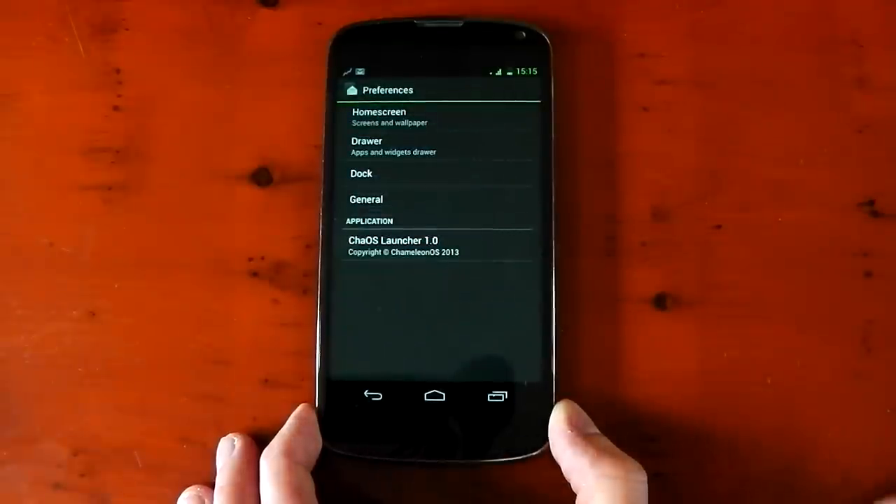
- Browse Drawer, Dock and General launcher preferences: auto-rotate, fullscreen mode, icon scale
{"action": "left_click", "coordinate": [367, 146]}
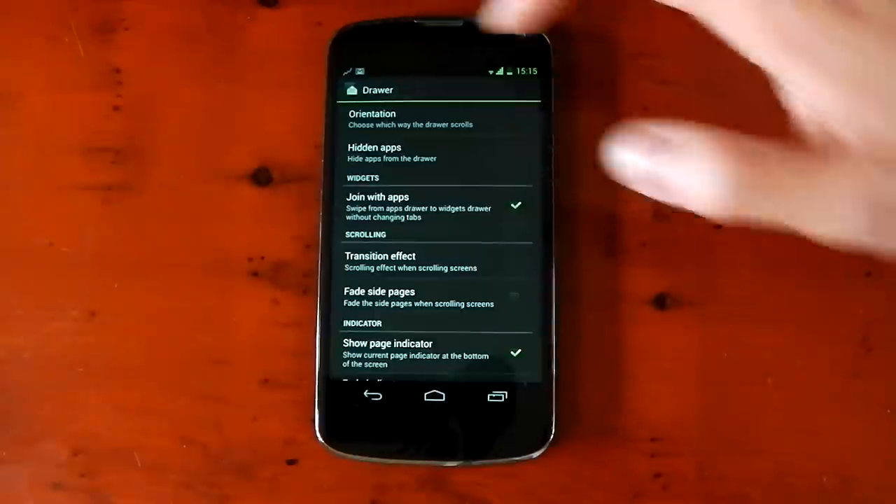
{"action": "scroll", "scroll_direction": "down", "scroll_amount": 3}
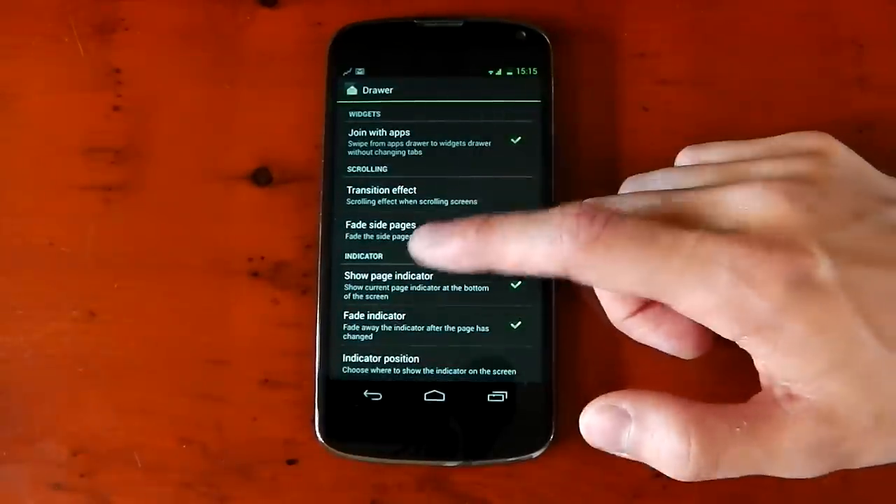
{"action": "left_click", "coordinate": [372, 395]}
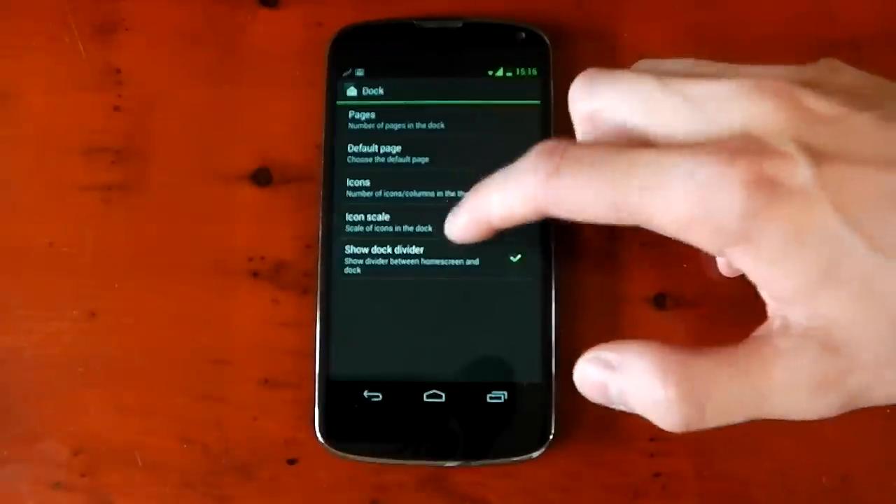
{"action": "left_click", "coordinate": [367, 222]}
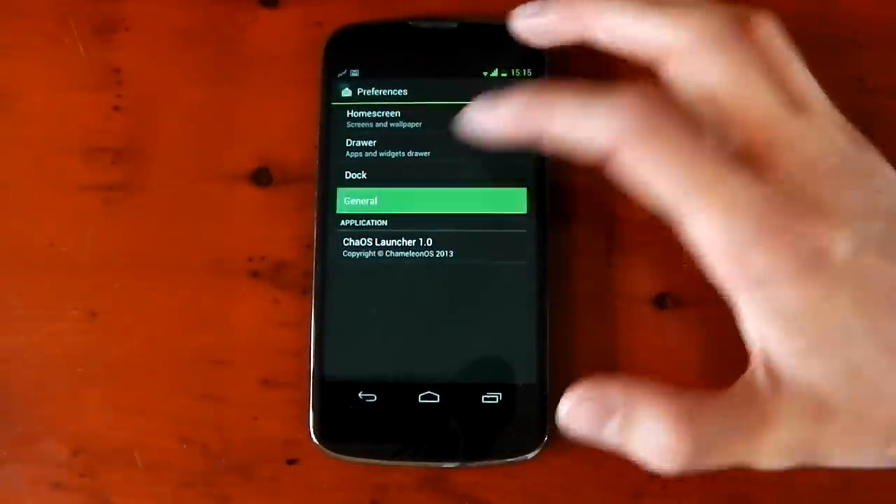
{"action": "left_click", "coordinate": [431, 201]}
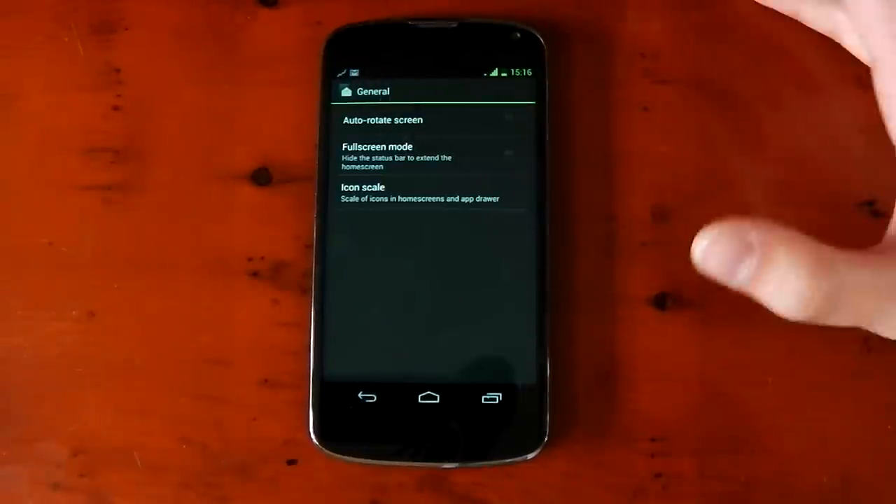
{"action": "left_click", "coordinate": [363, 192]}
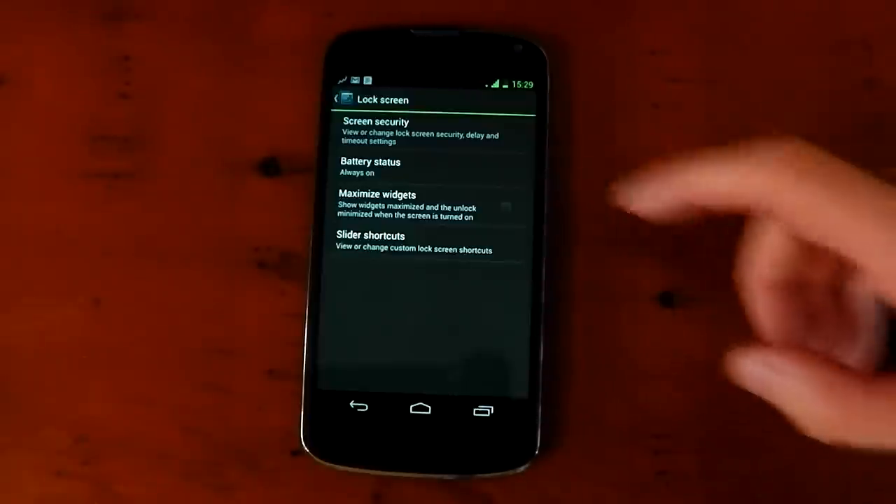
- Keep lock screen battery status Always on and pick a slider shortcut spot
{"action": "left_click", "coordinate": [372, 168]}
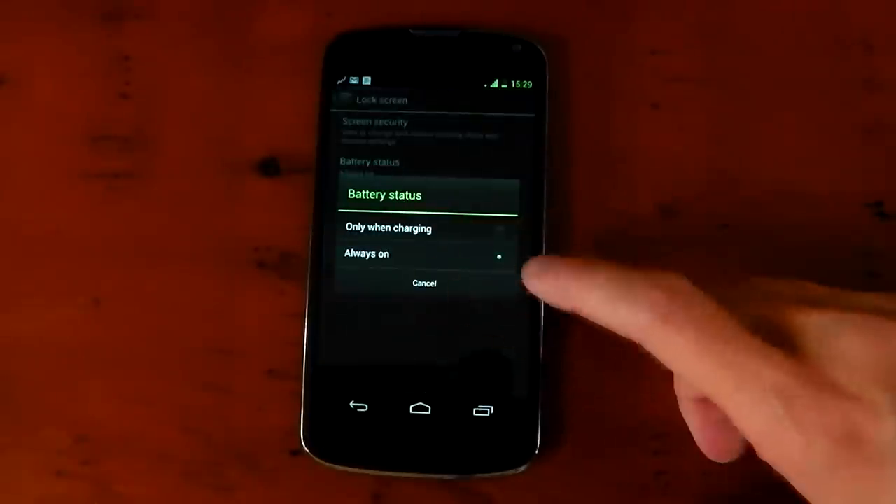
{"action": "left_click", "coordinate": [367, 253]}
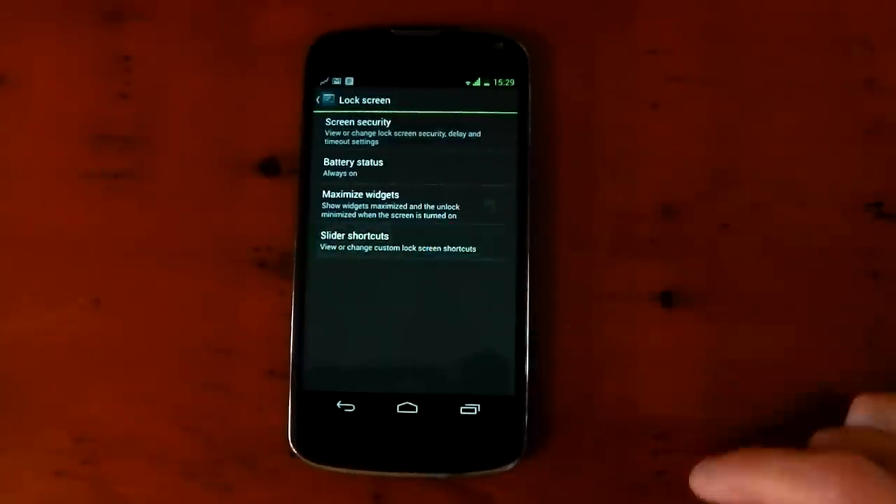
{"action": "left_click", "coordinate": [353, 240]}
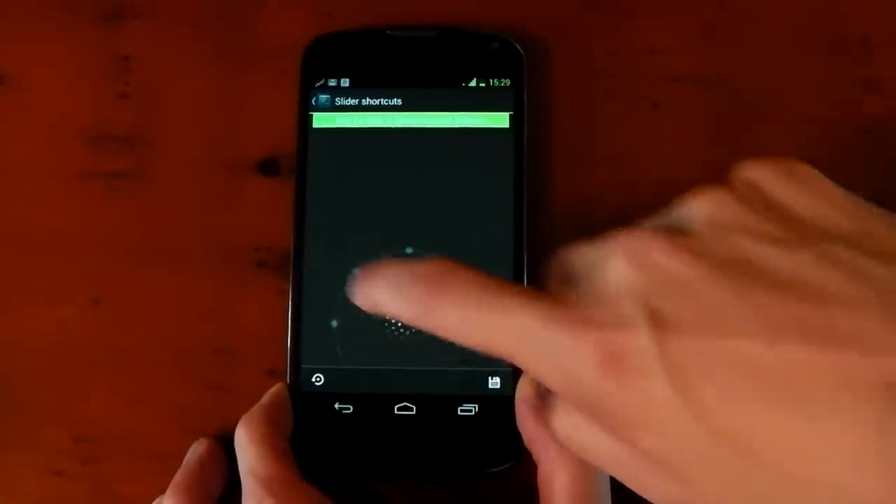
{"action": "left_click", "coordinate": [314, 101]}
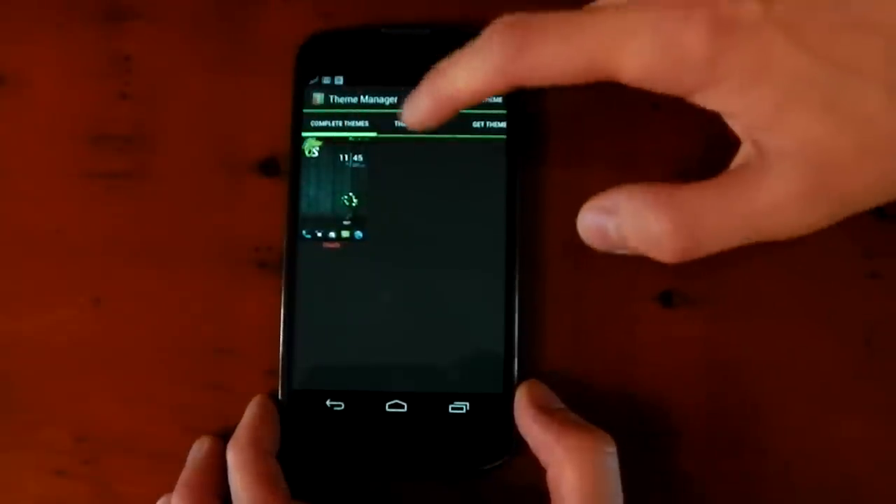
- Browse the Theme Mixer categories, then show Get Themes with ChameleonOS and MIUI links
{"action": "left_click", "coordinate": [403, 122]}
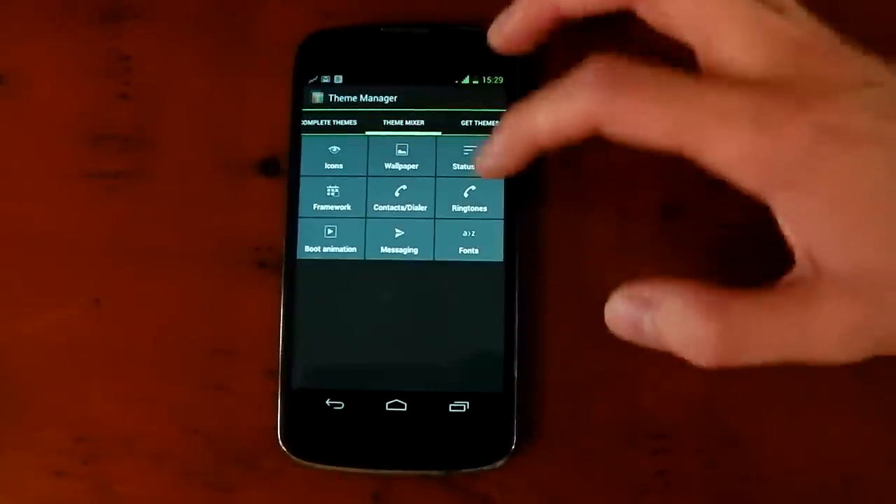
{"action": "left_click", "coordinate": [469, 155]}
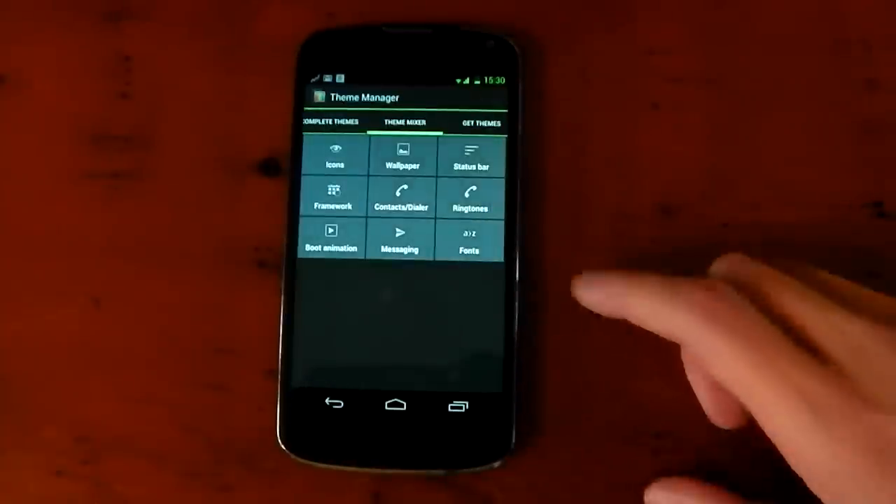
{"action": "left_click", "coordinate": [479, 122]}
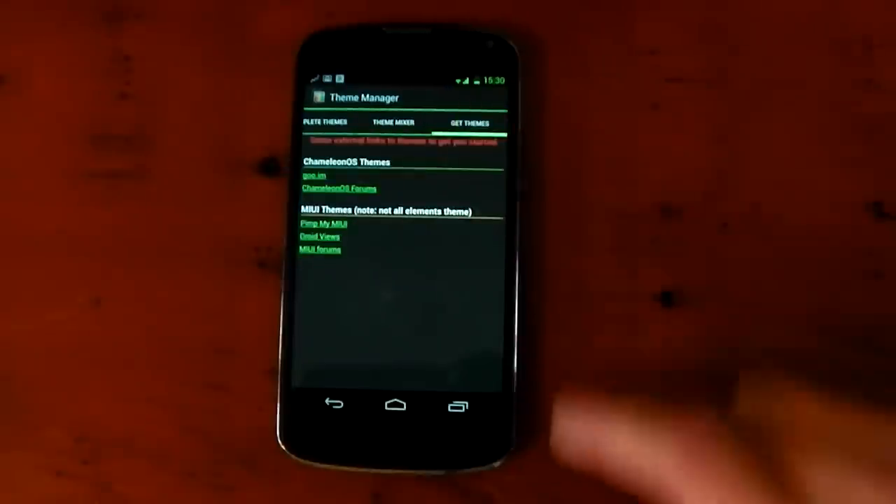
{"action": "mouse_move", "coordinate": [504, 189]}
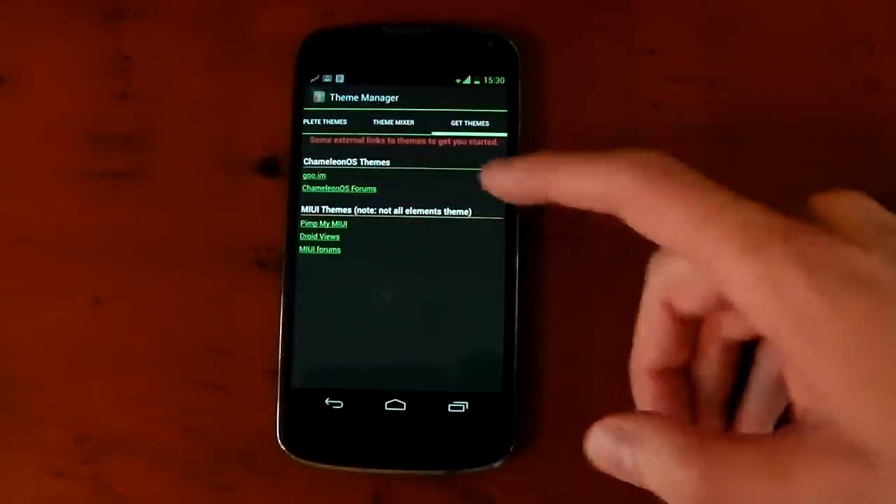
{"action": "mouse_move", "coordinate": [511, 105]}
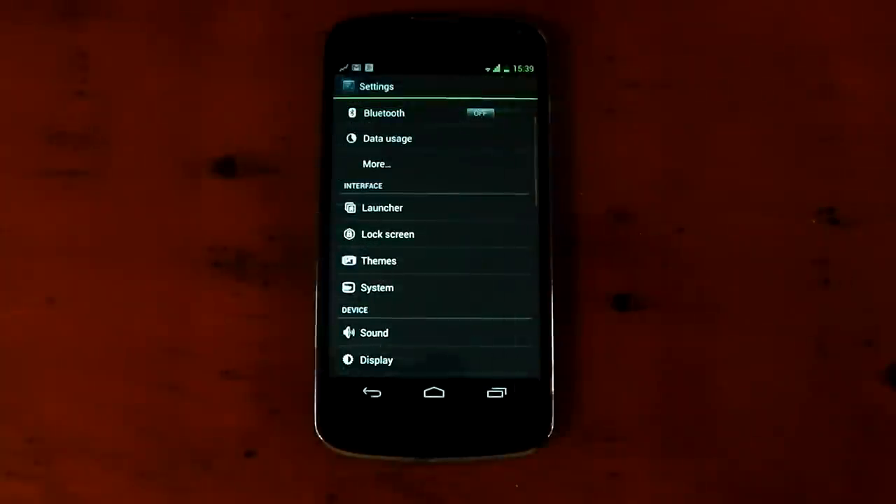
- Open System > Status bar, browse clock and general options, and return to System
{"action": "left_click", "coordinate": [376, 287]}
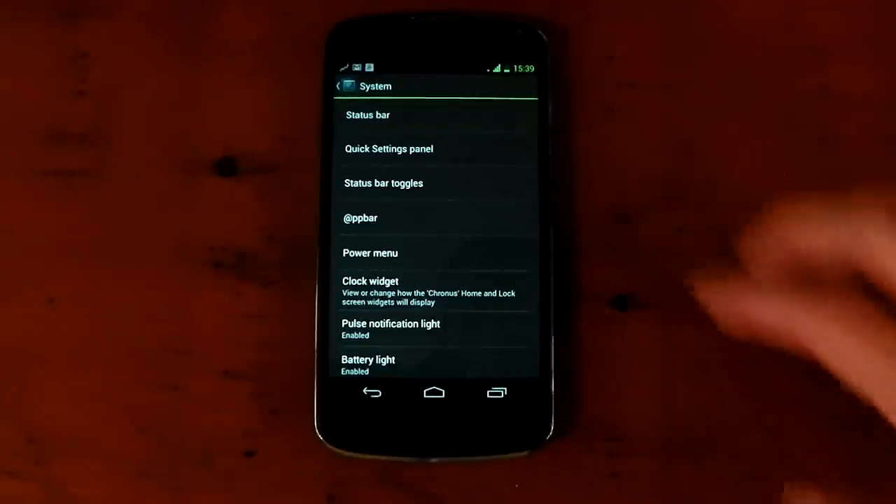
{"action": "left_click", "coordinate": [367, 115]}
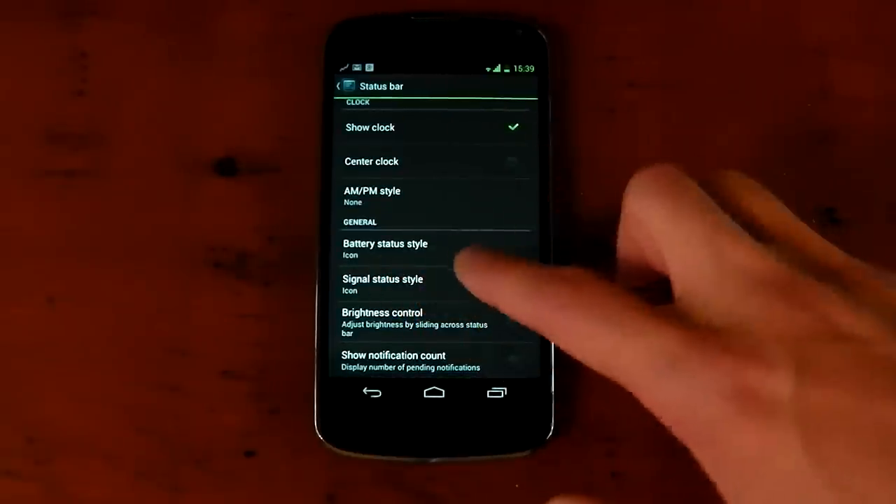
{"action": "left_click", "coordinate": [386, 249]}
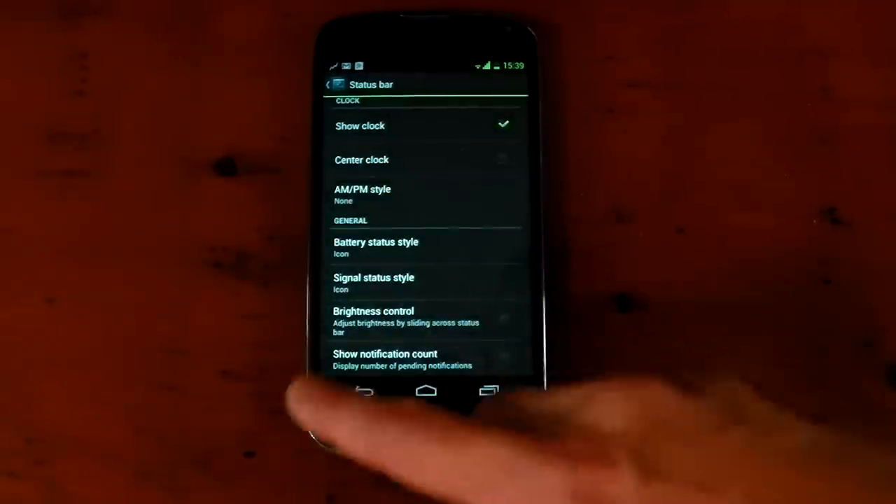
{"action": "left_click", "coordinate": [364, 391]}
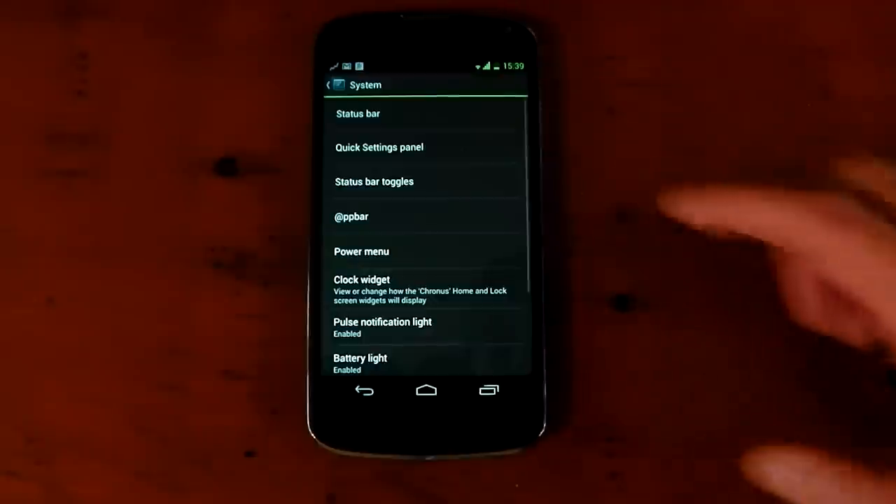
- View the Quick Settings panel options, then open Status bar toggles layout and behavior
{"action": "left_click", "coordinate": [379, 147]}
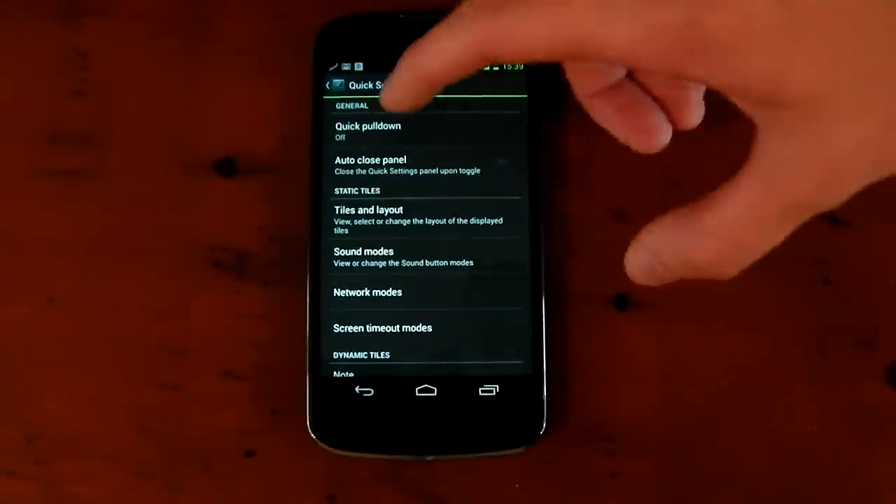
{"action": "left_click", "coordinate": [368, 215]}
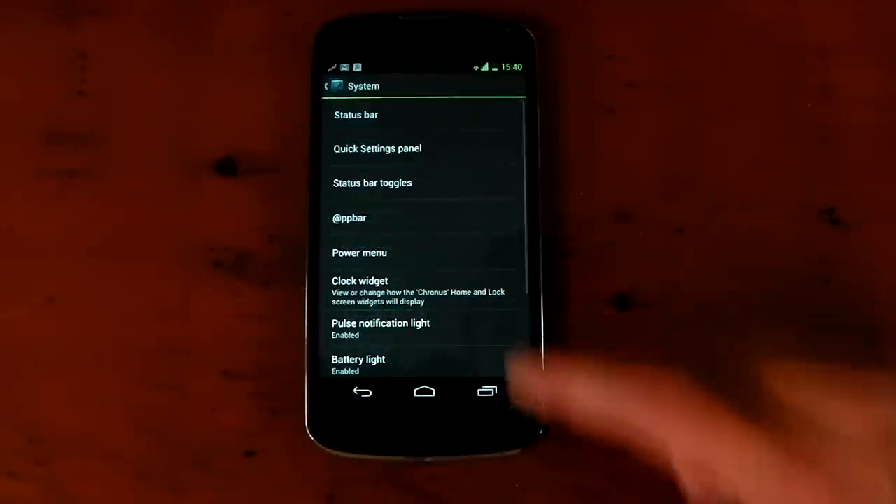
{"action": "left_click", "coordinate": [372, 183]}
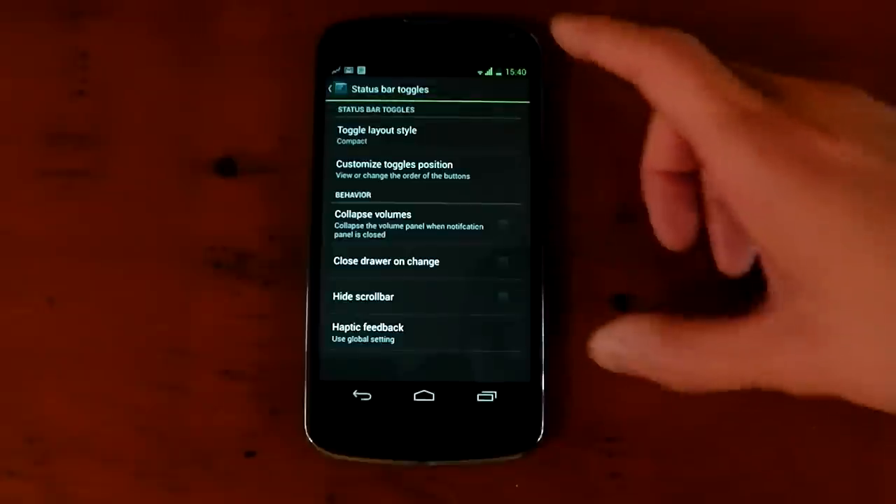
{"action": "left_click", "coordinate": [376, 134]}
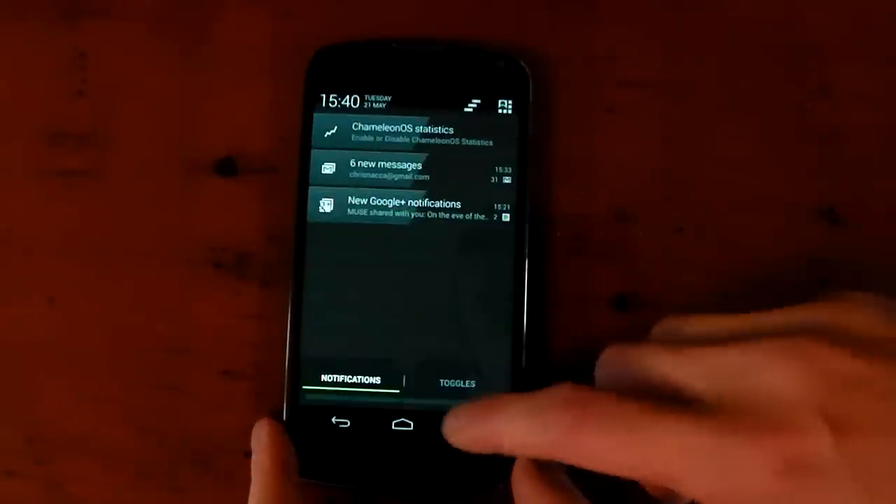
{"action": "left_click", "coordinate": [456, 381]}
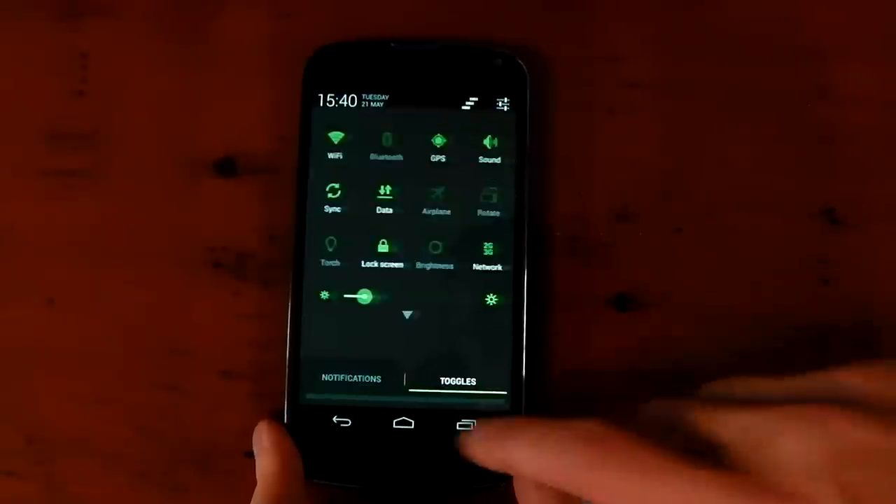
{"action": "left_click", "coordinate": [503, 102]}
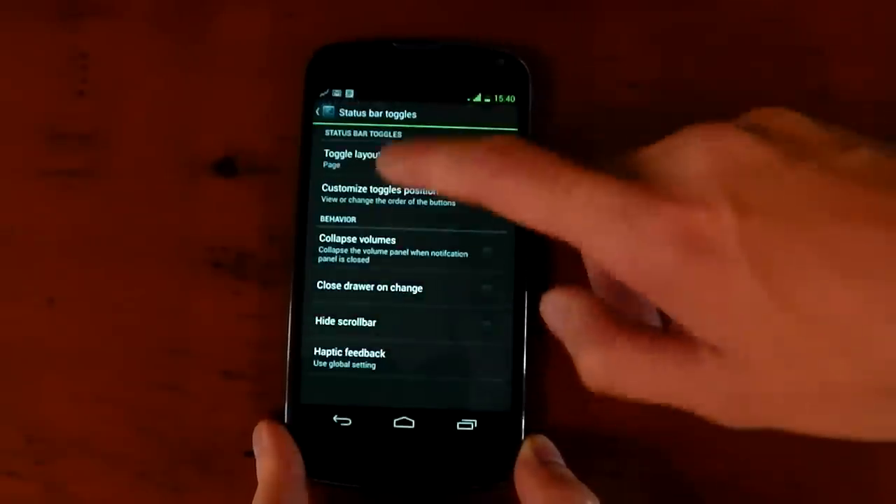
{"action": "left_click", "coordinate": [360, 159]}
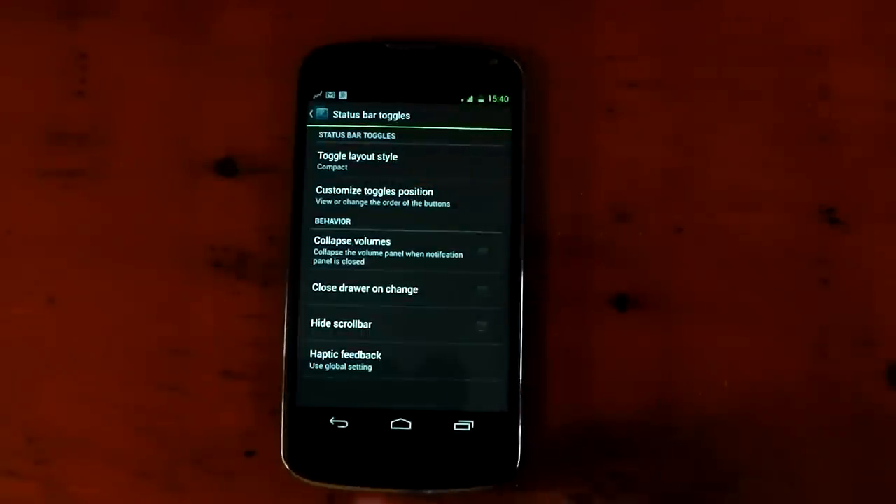
{"action": "left_click", "coordinate": [311, 114]}
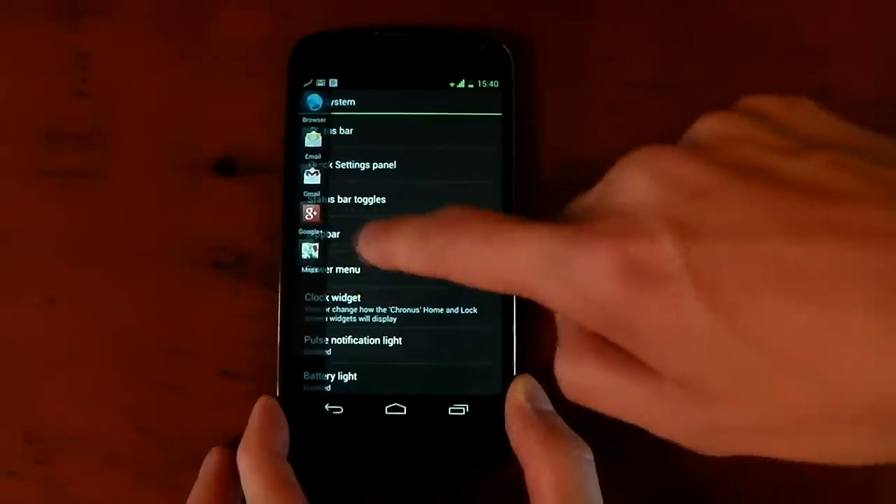
- Go into System settings and bring up the Power menu options
{"action": "left_click", "coordinate": [321, 245]}
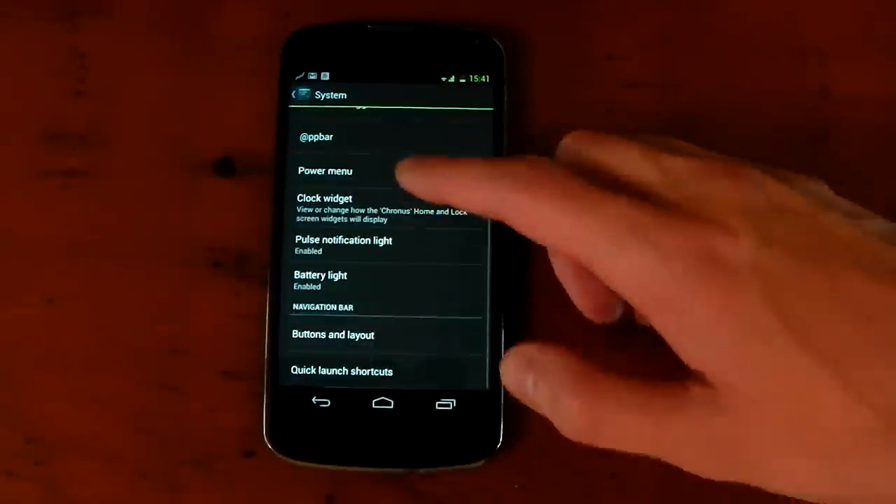
{"action": "left_click", "coordinate": [324, 170]}
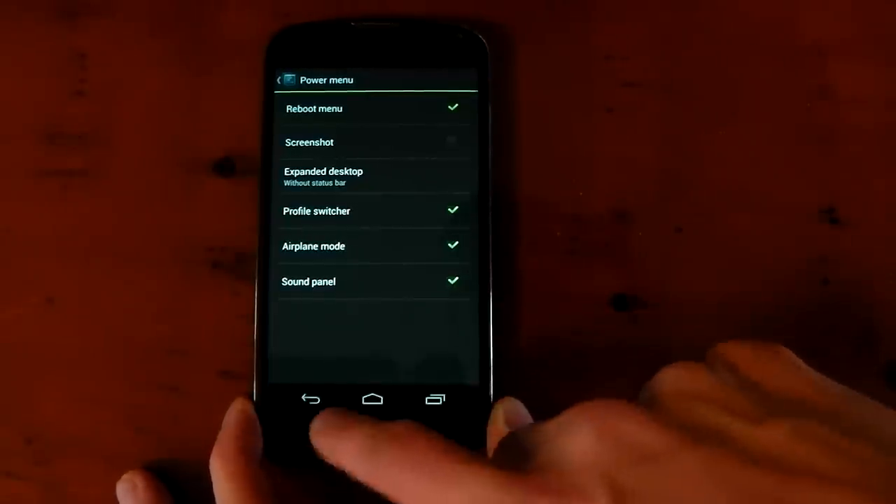
- Review the enabled power menu entries, then move on to Pulse notification light
{"action": "left_click", "coordinate": [373, 400]}
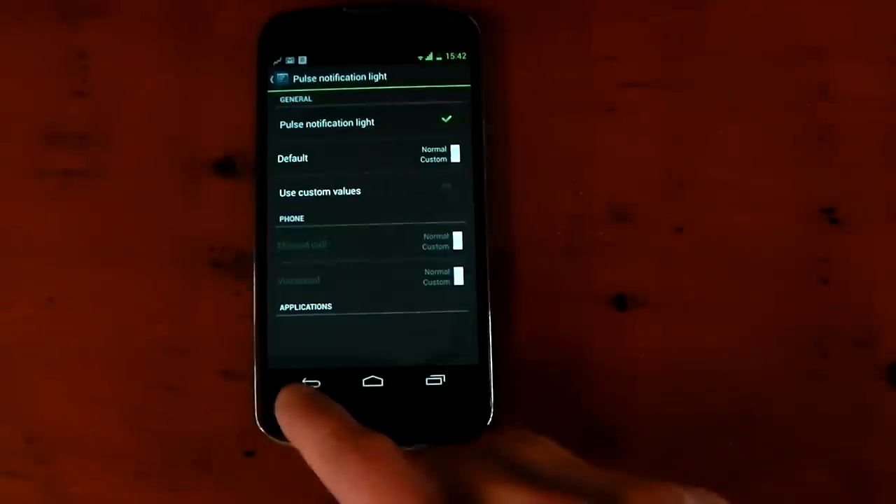
- View the navigation bar Buttons and layout editor, toggle its lock, then back out
{"action": "left_click", "coordinate": [311, 382]}
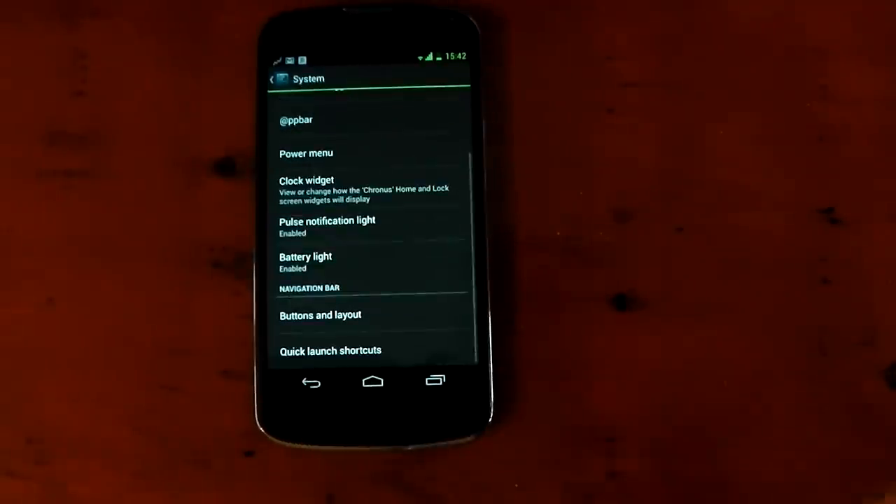
{"action": "left_click", "coordinate": [306, 262]}
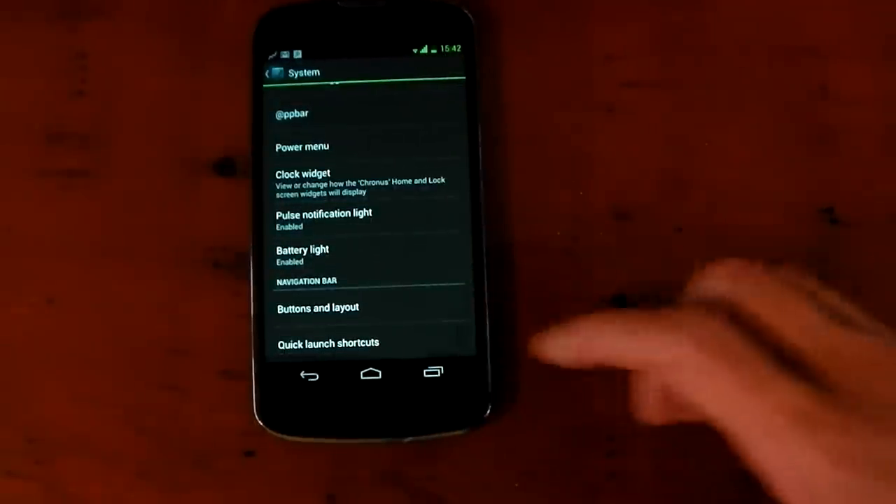
{"action": "left_click", "coordinate": [316, 308]}
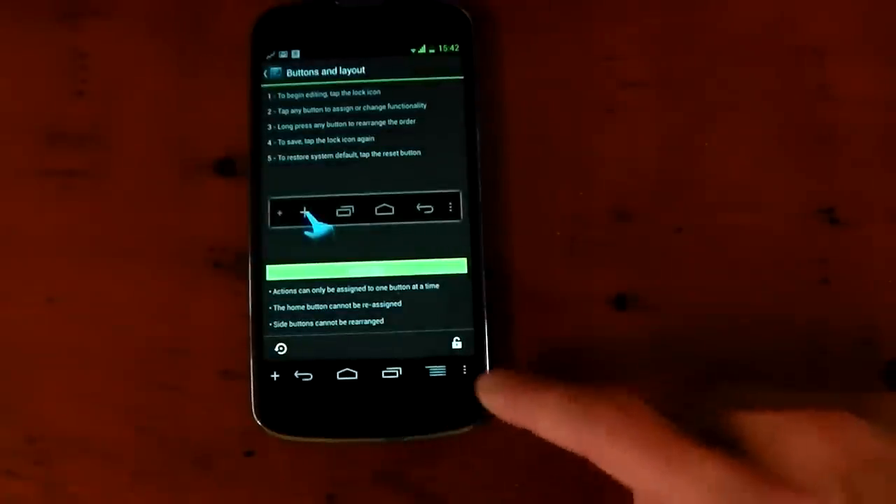
{"action": "left_click", "coordinate": [456, 343]}
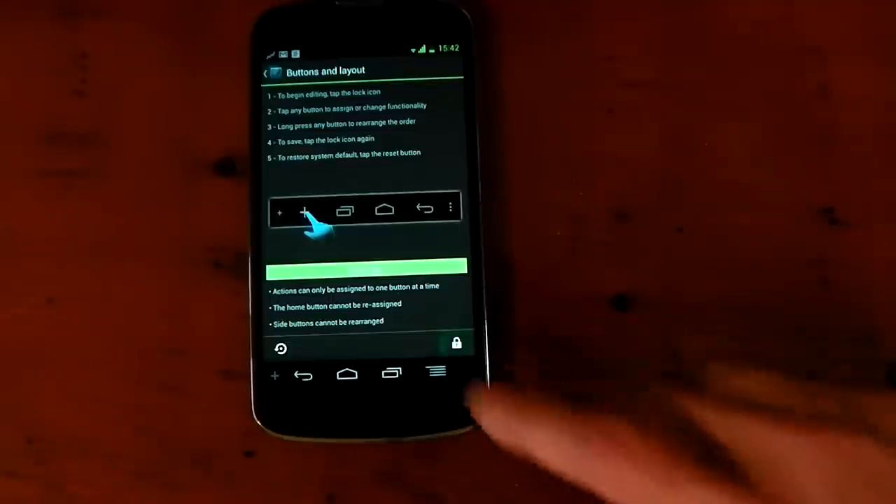
{"action": "left_click", "coordinate": [456, 344]}
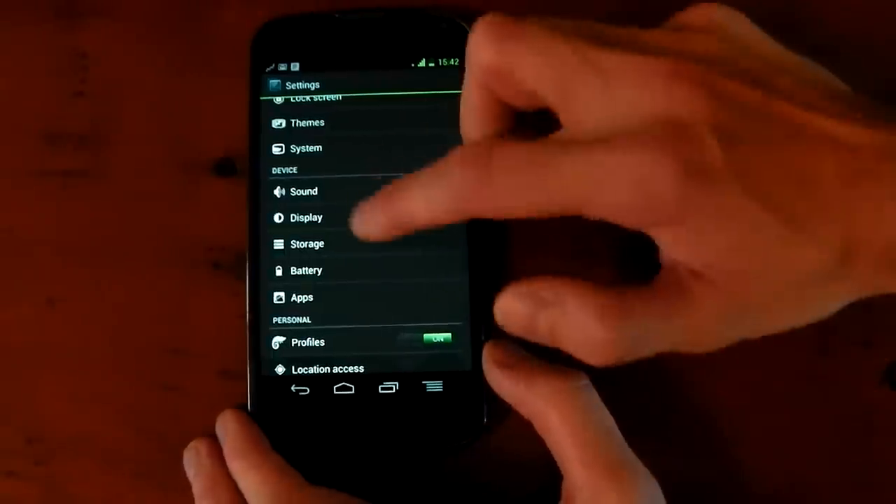
- Turn on Automatic brightness in Display > Brightness and confirm
{"action": "left_click", "coordinate": [306, 217]}
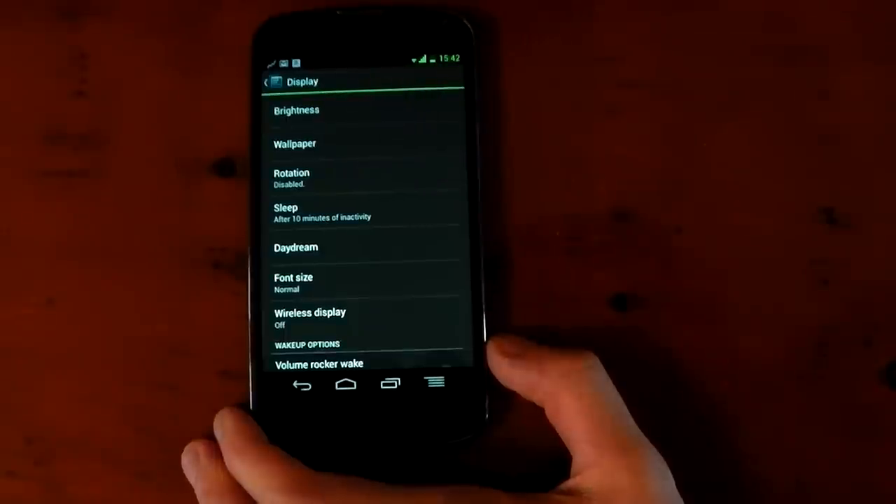
{"action": "left_click", "coordinate": [296, 110]}
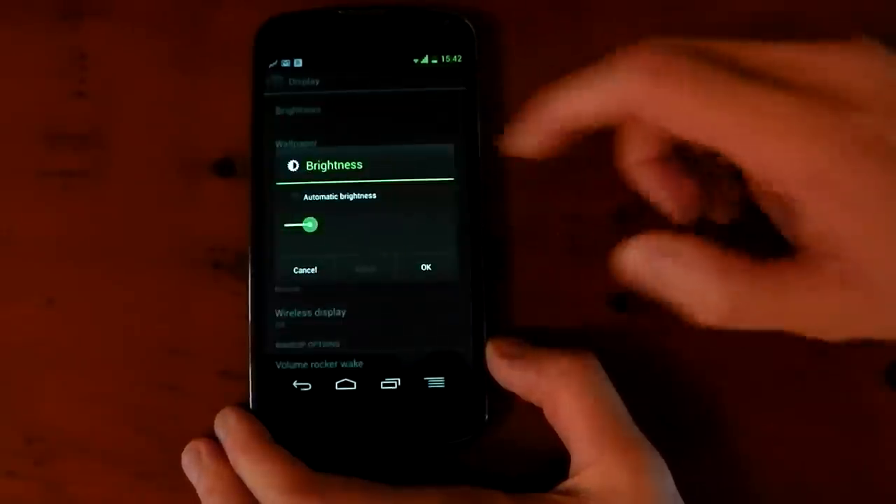
{"action": "left_click", "coordinate": [295, 196]}
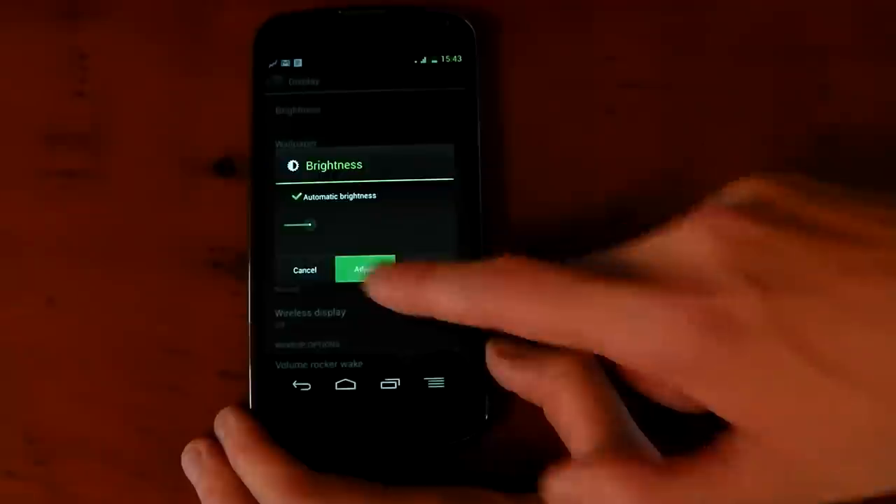
{"action": "left_click", "coordinate": [364, 270]}
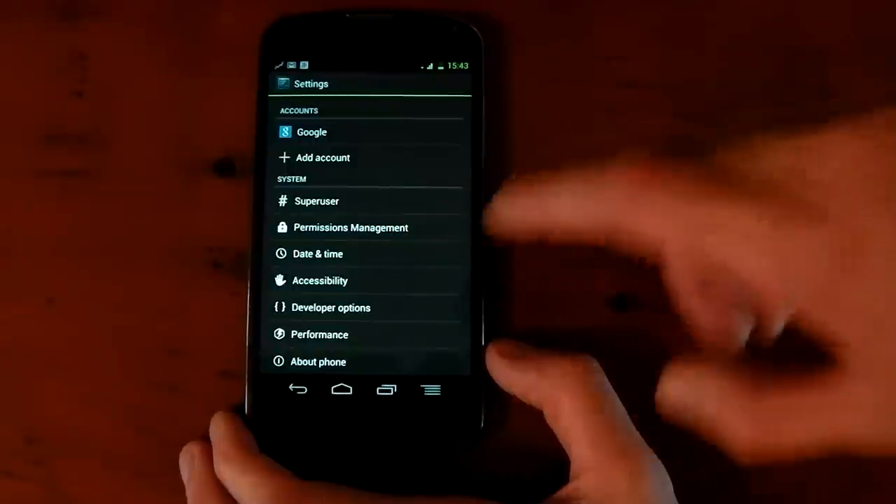
- Revoke WAKE_LOCK in Facebook's Permissions Management list, then leave the list
{"action": "left_click", "coordinate": [350, 227]}
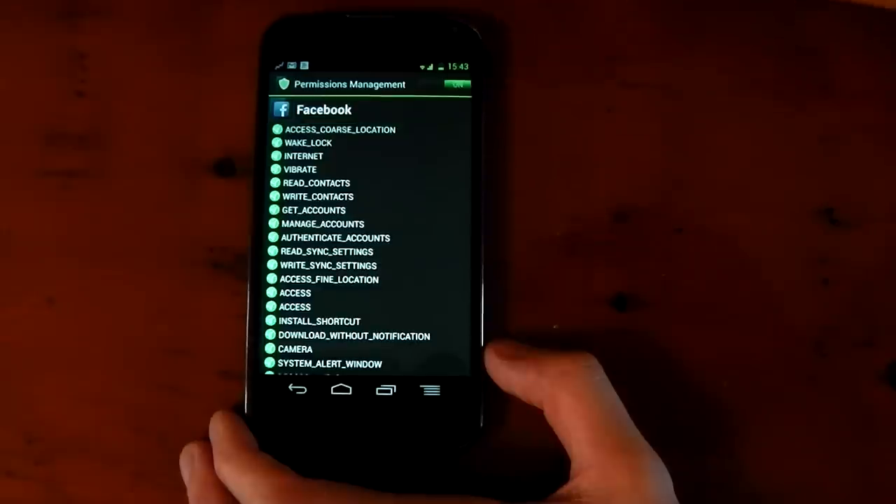
{"action": "scroll", "scroll_direction": "down", "scroll_amount": 3}
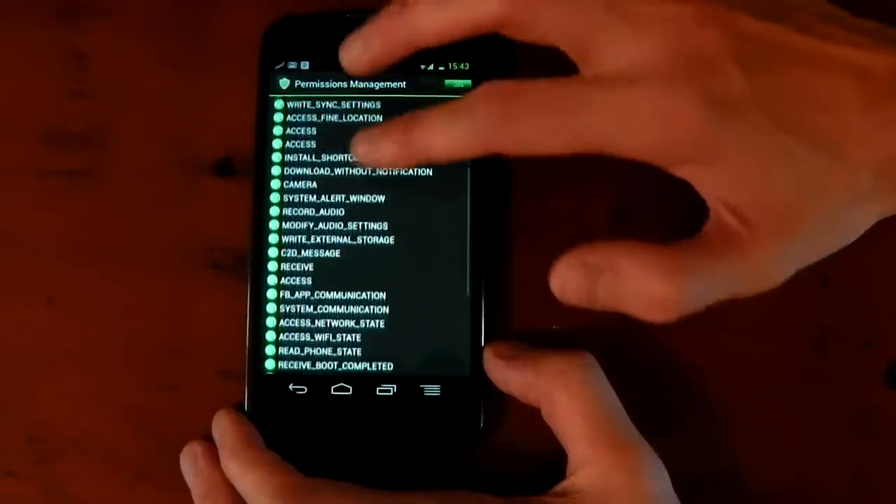
{"action": "scroll", "scroll_direction": "down", "scroll_amount": 3}
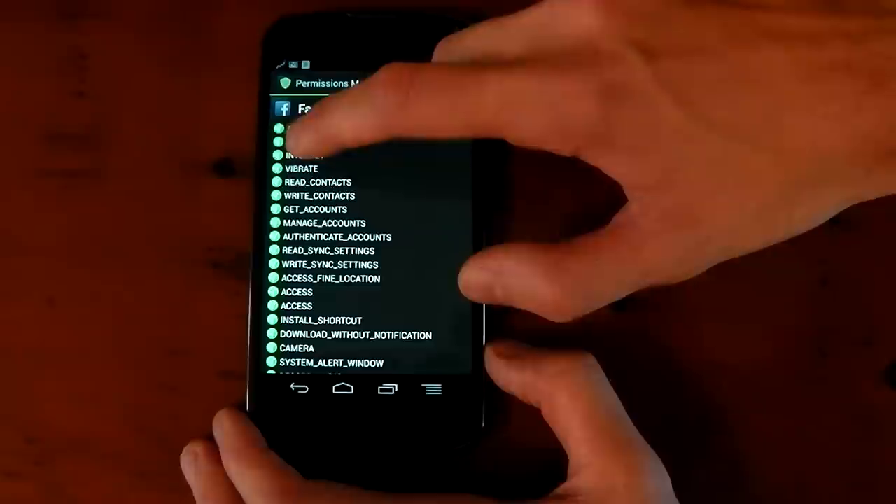
{"action": "left_click", "coordinate": [276, 141]}
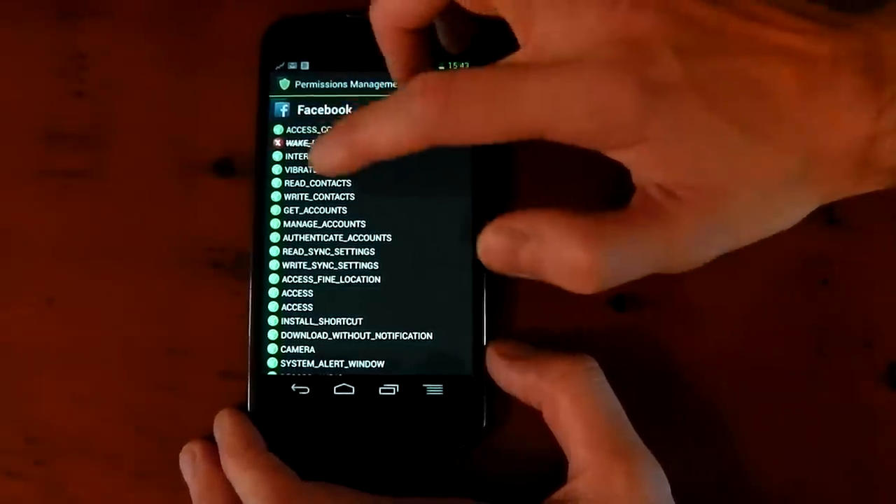
{"action": "left_click", "coordinate": [273, 143]}
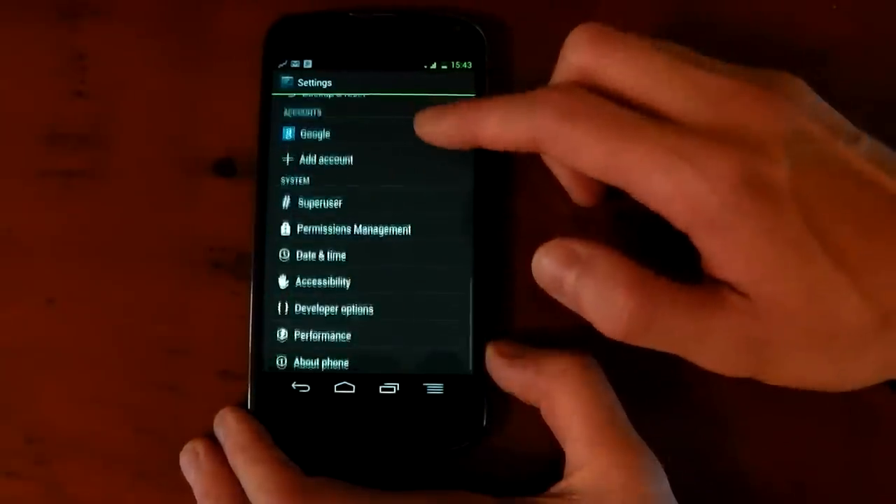
- Enter Performance settings past the caution notice and view Processor frequencies
{"action": "left_click", "coordinate": [322, 335]}
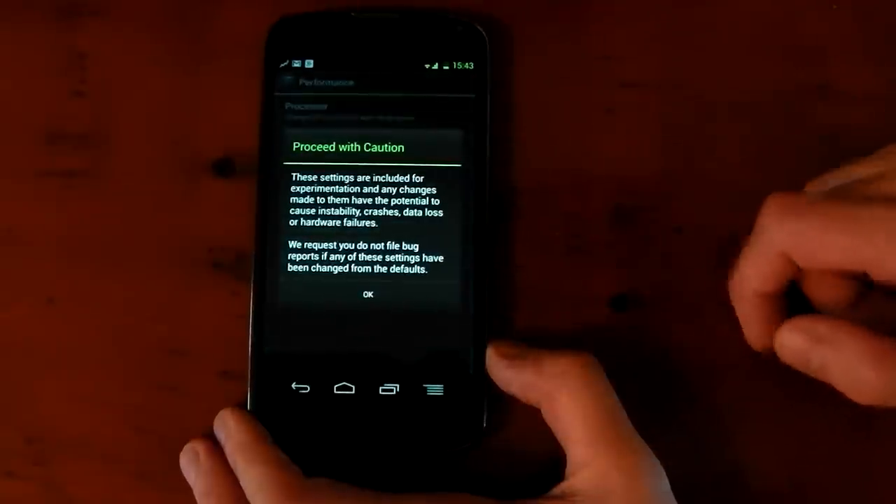
{"action": "left_click", "coordinate": [368, 294]}
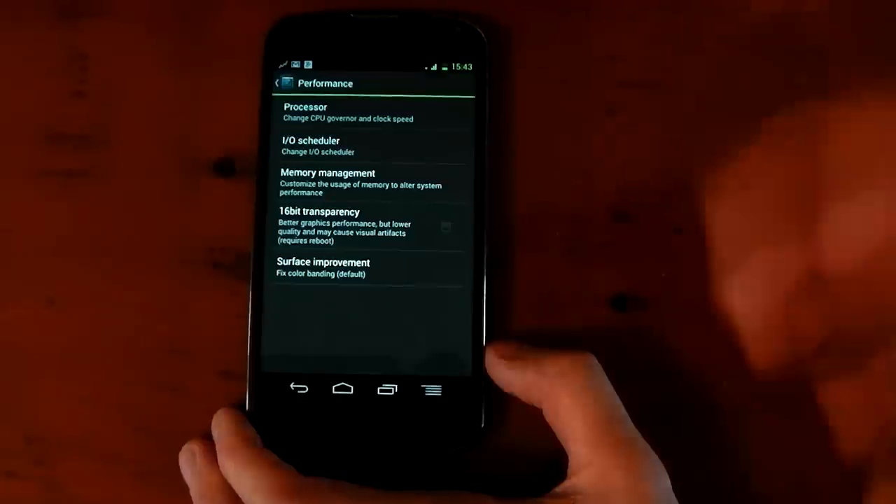
{"action": "left_click", "coordinate": [305, 112]}
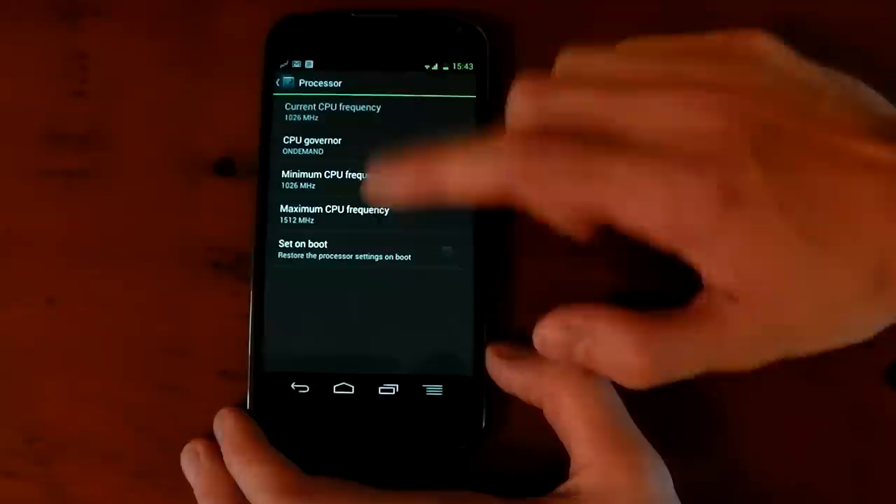
- Return to Performance and open Memory management with the zRam options
{"action": "left_click", "coordinate": [299, 389]}
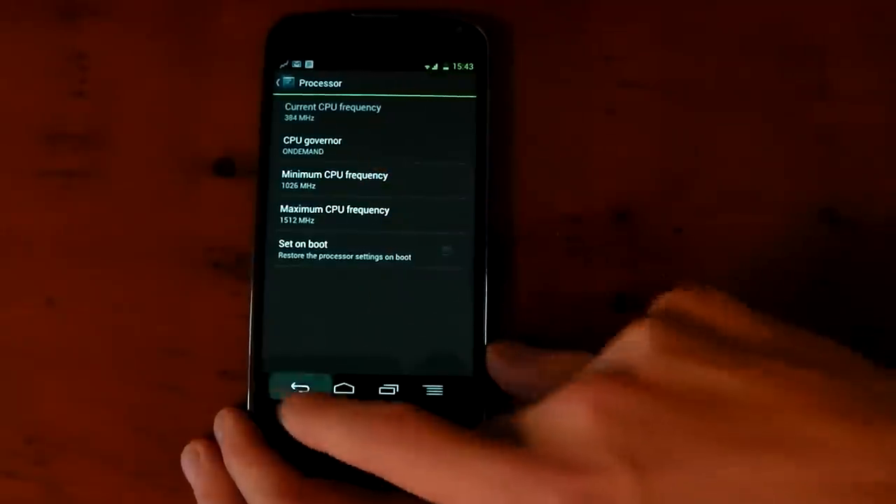
{"action": "left_click", "coordinate": [300, 390]}
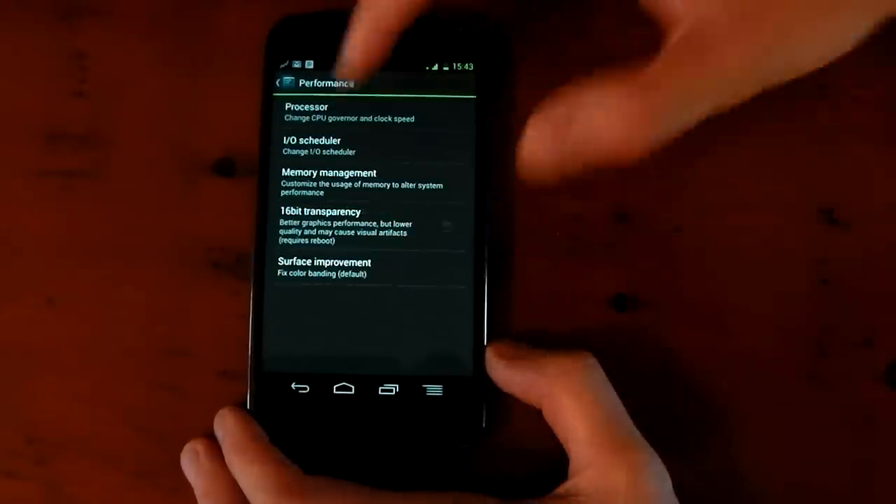
{"action": "left_click", "coordinate": [329, 172]}
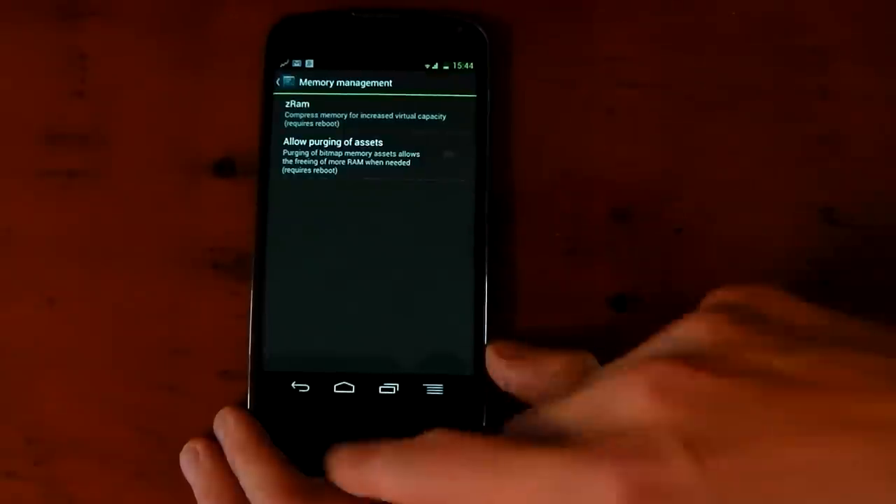